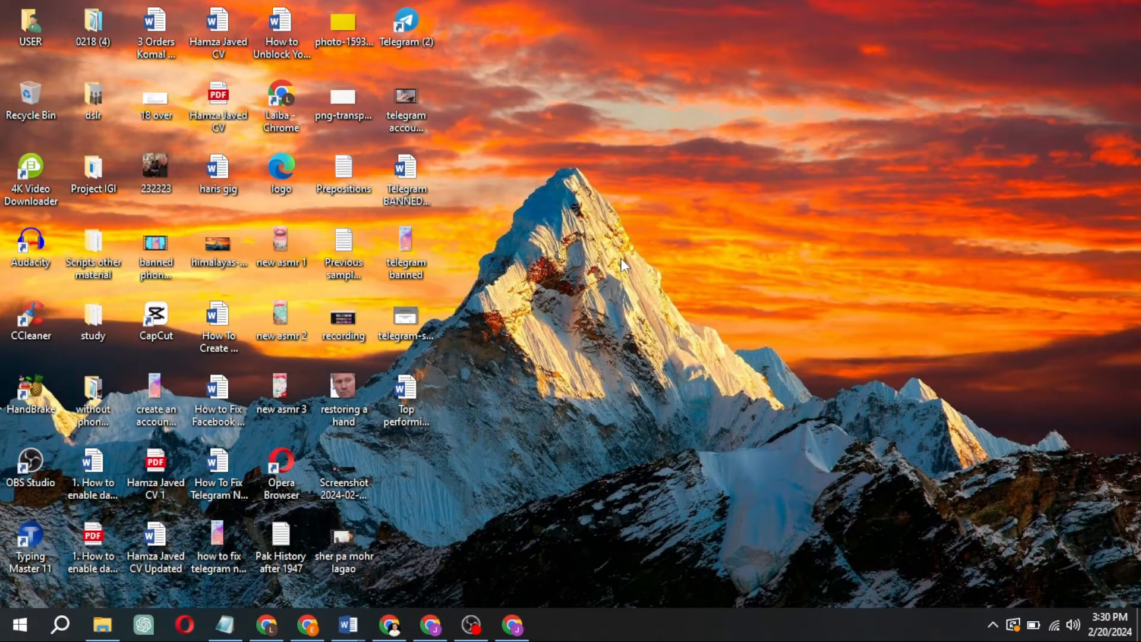
Launch Chrome to reach the freyaallan Instagram profile and copy its username
left_click(512, 625)
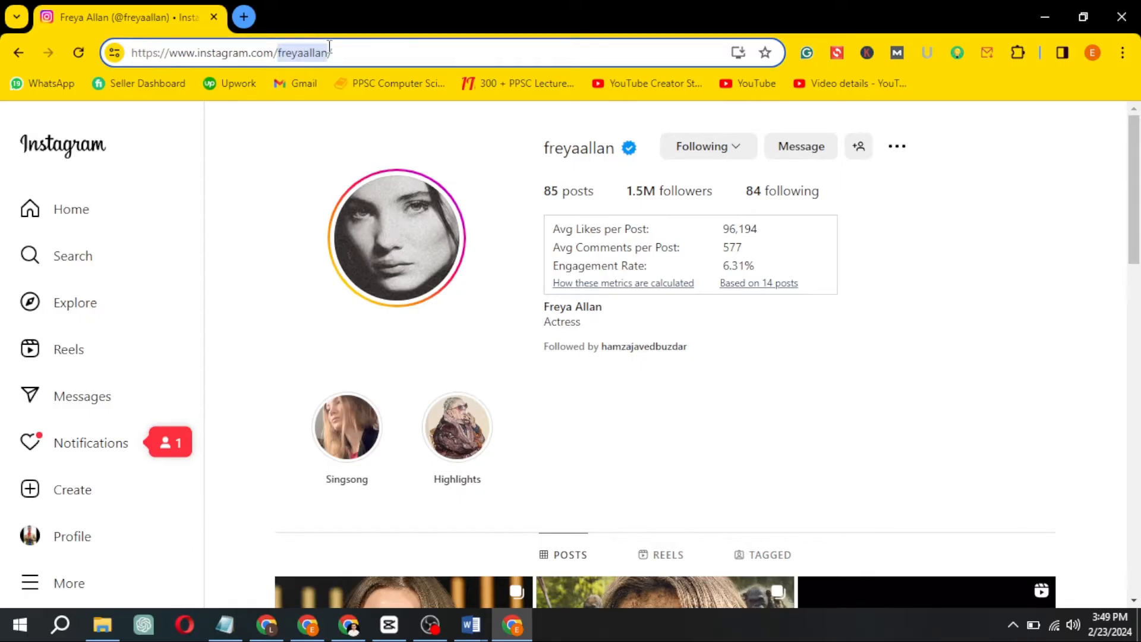
Search Google for 'chrome web store' in a new tab
left_click(244, 17)
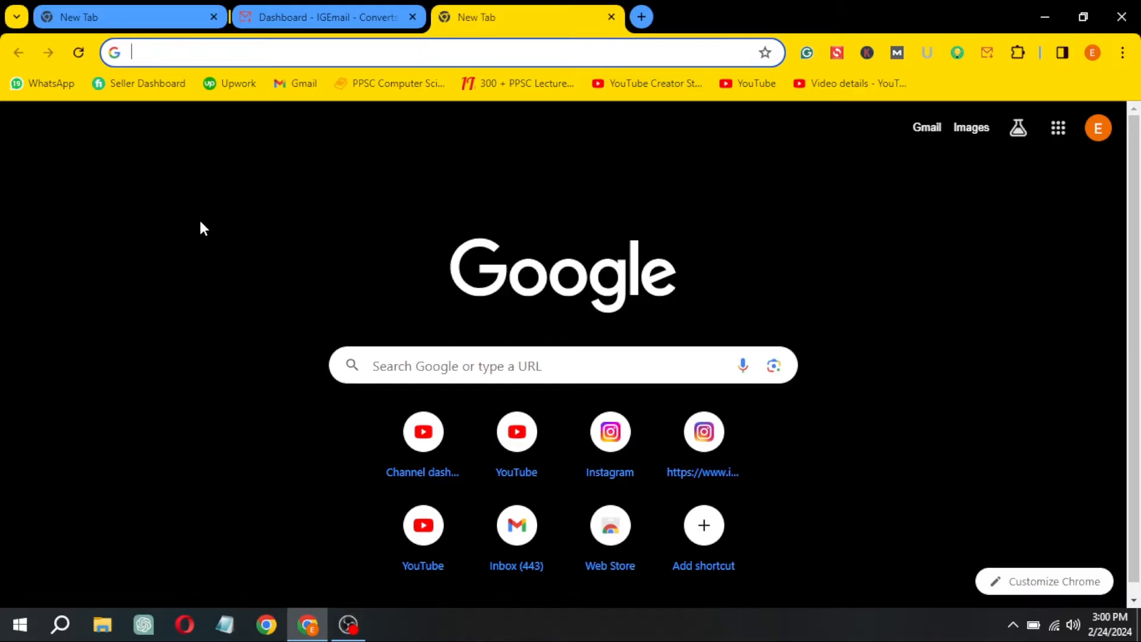
type("chrome+web+store&oq=chrome+web+store&gs_lcrp=EgZjaHJvbWUqDQgAEAAYgwEYsQMYg...")
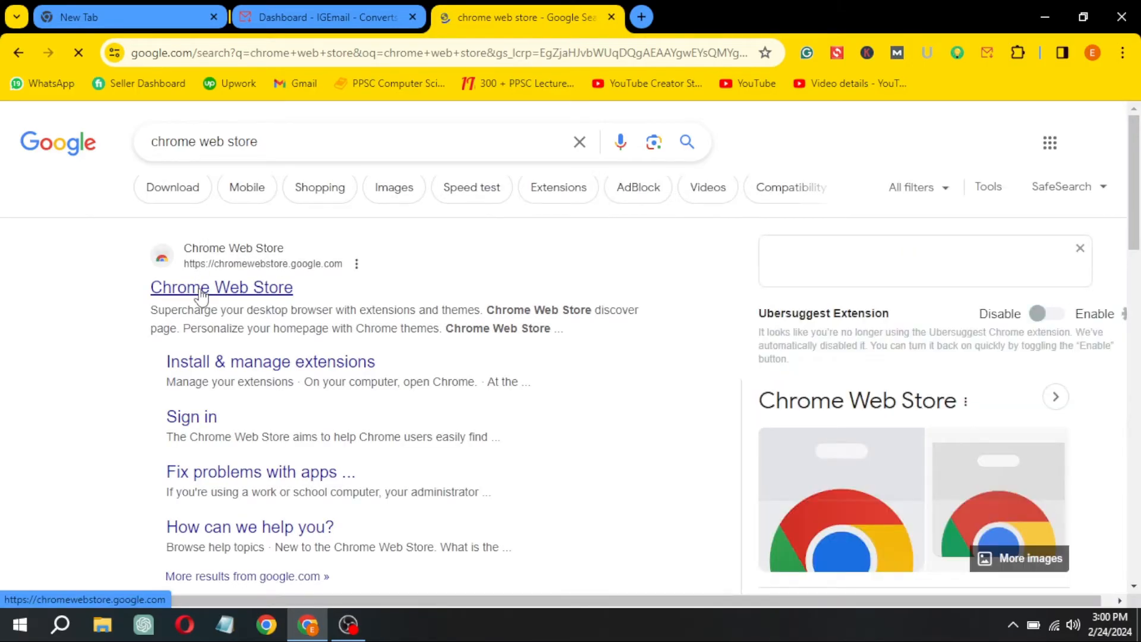
Add the IGEmail - Email Extractor and Scraper extension from the Web Store and show extensions
left_click(221, 287)
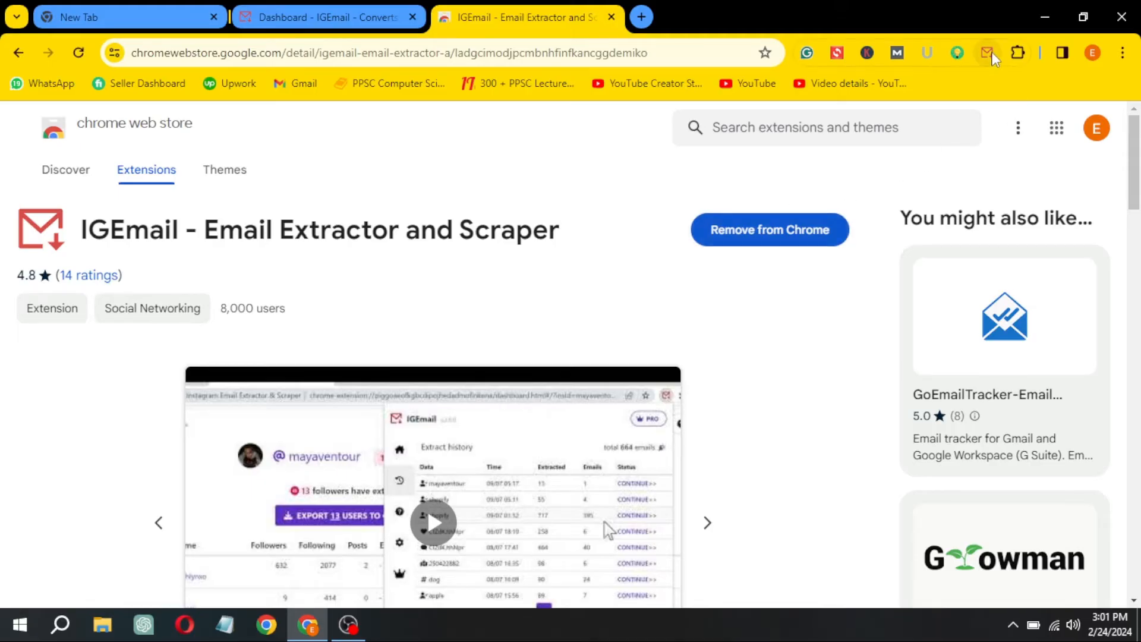
left_click(1019, 52)
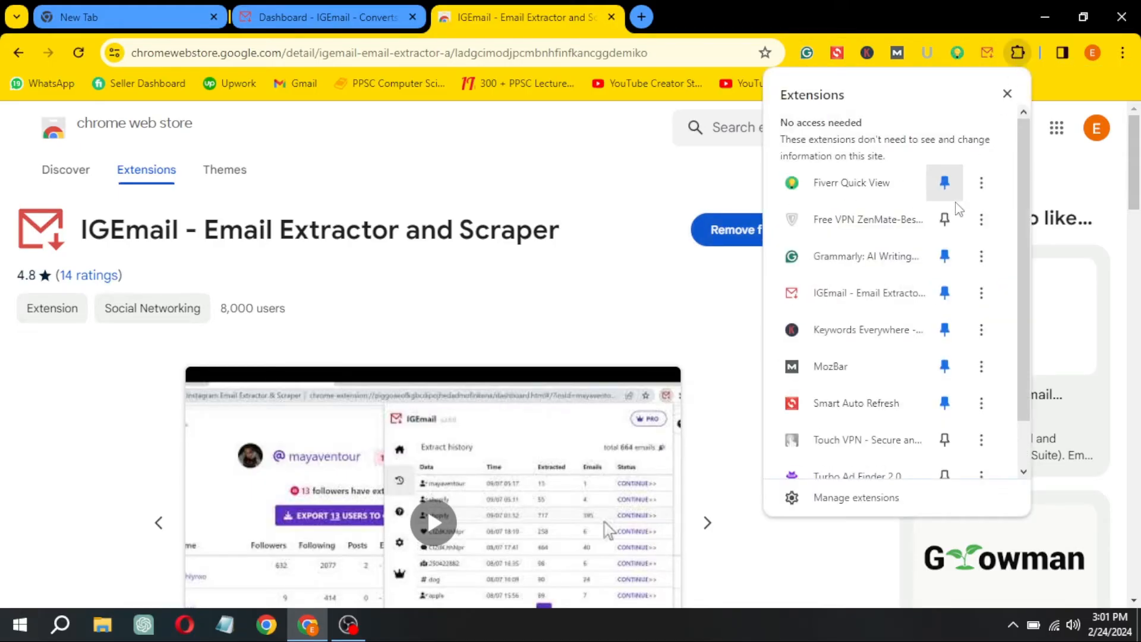